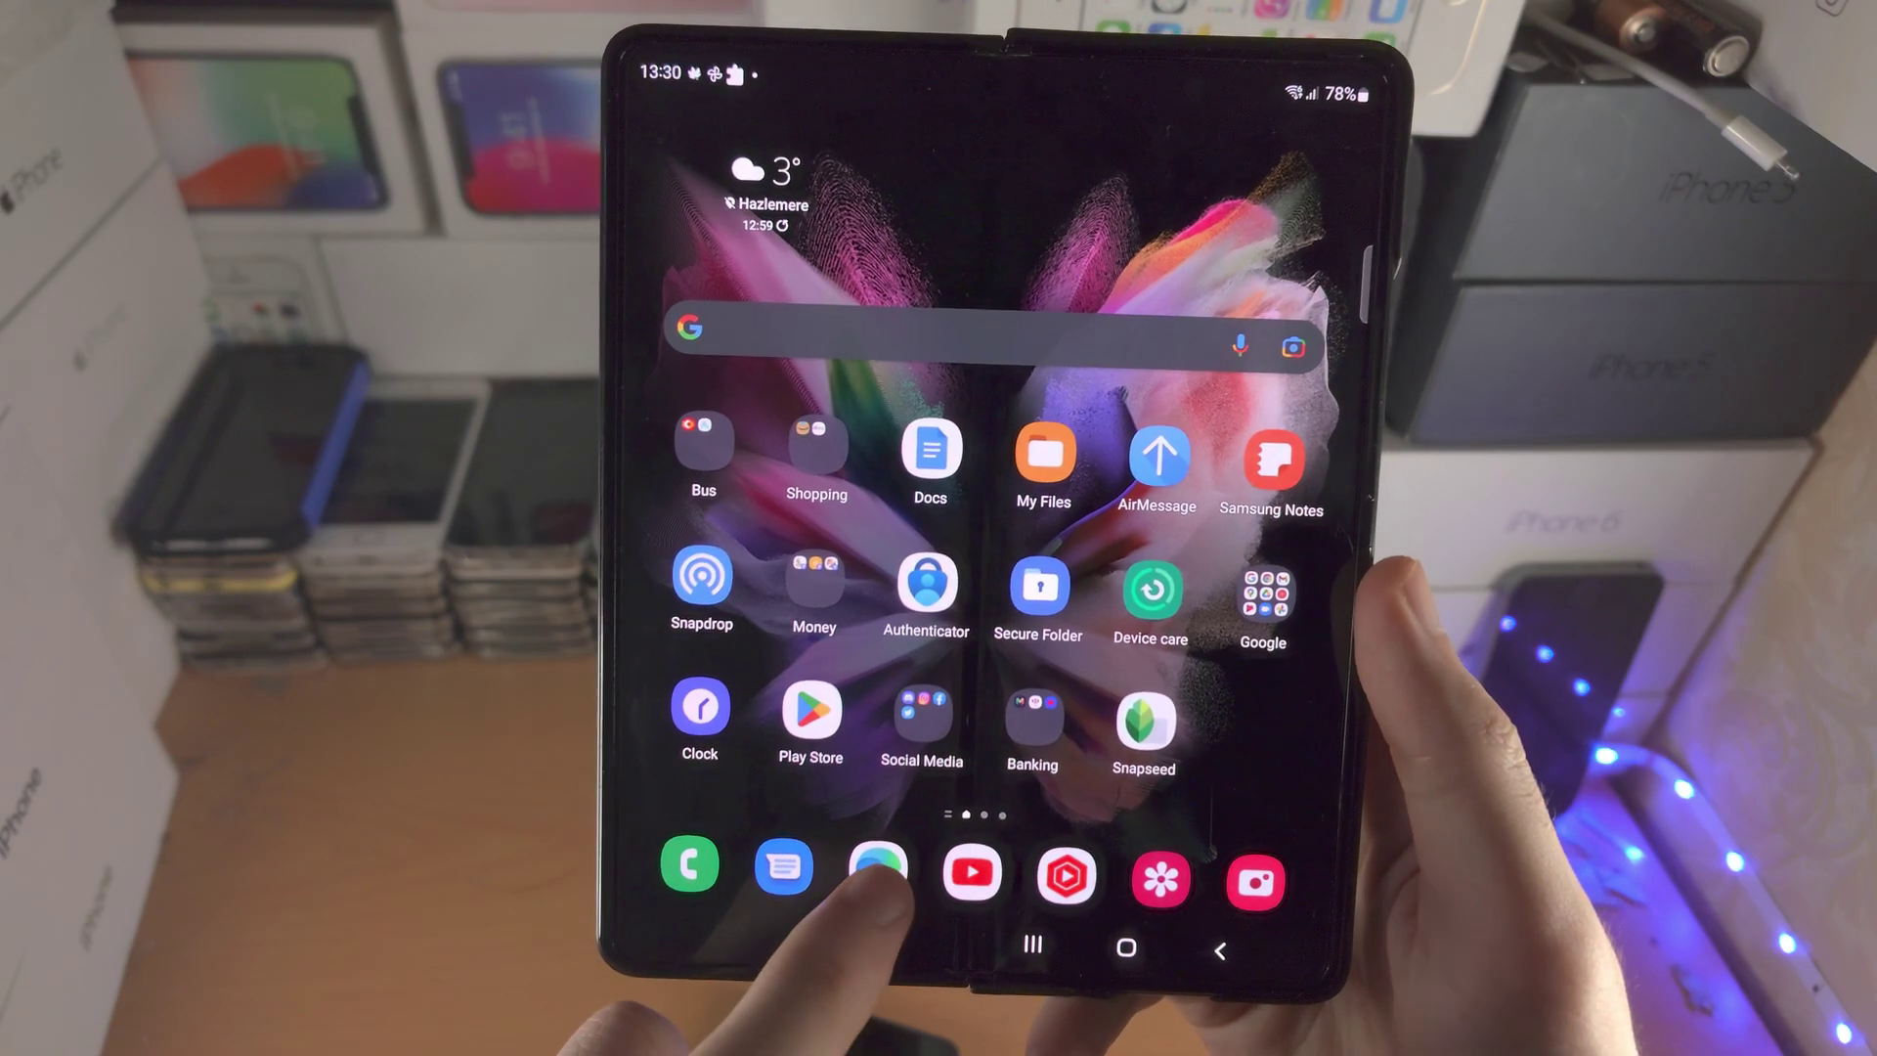
Launch Microsoft Edge from the home-screen dock
left_click(876, 874)
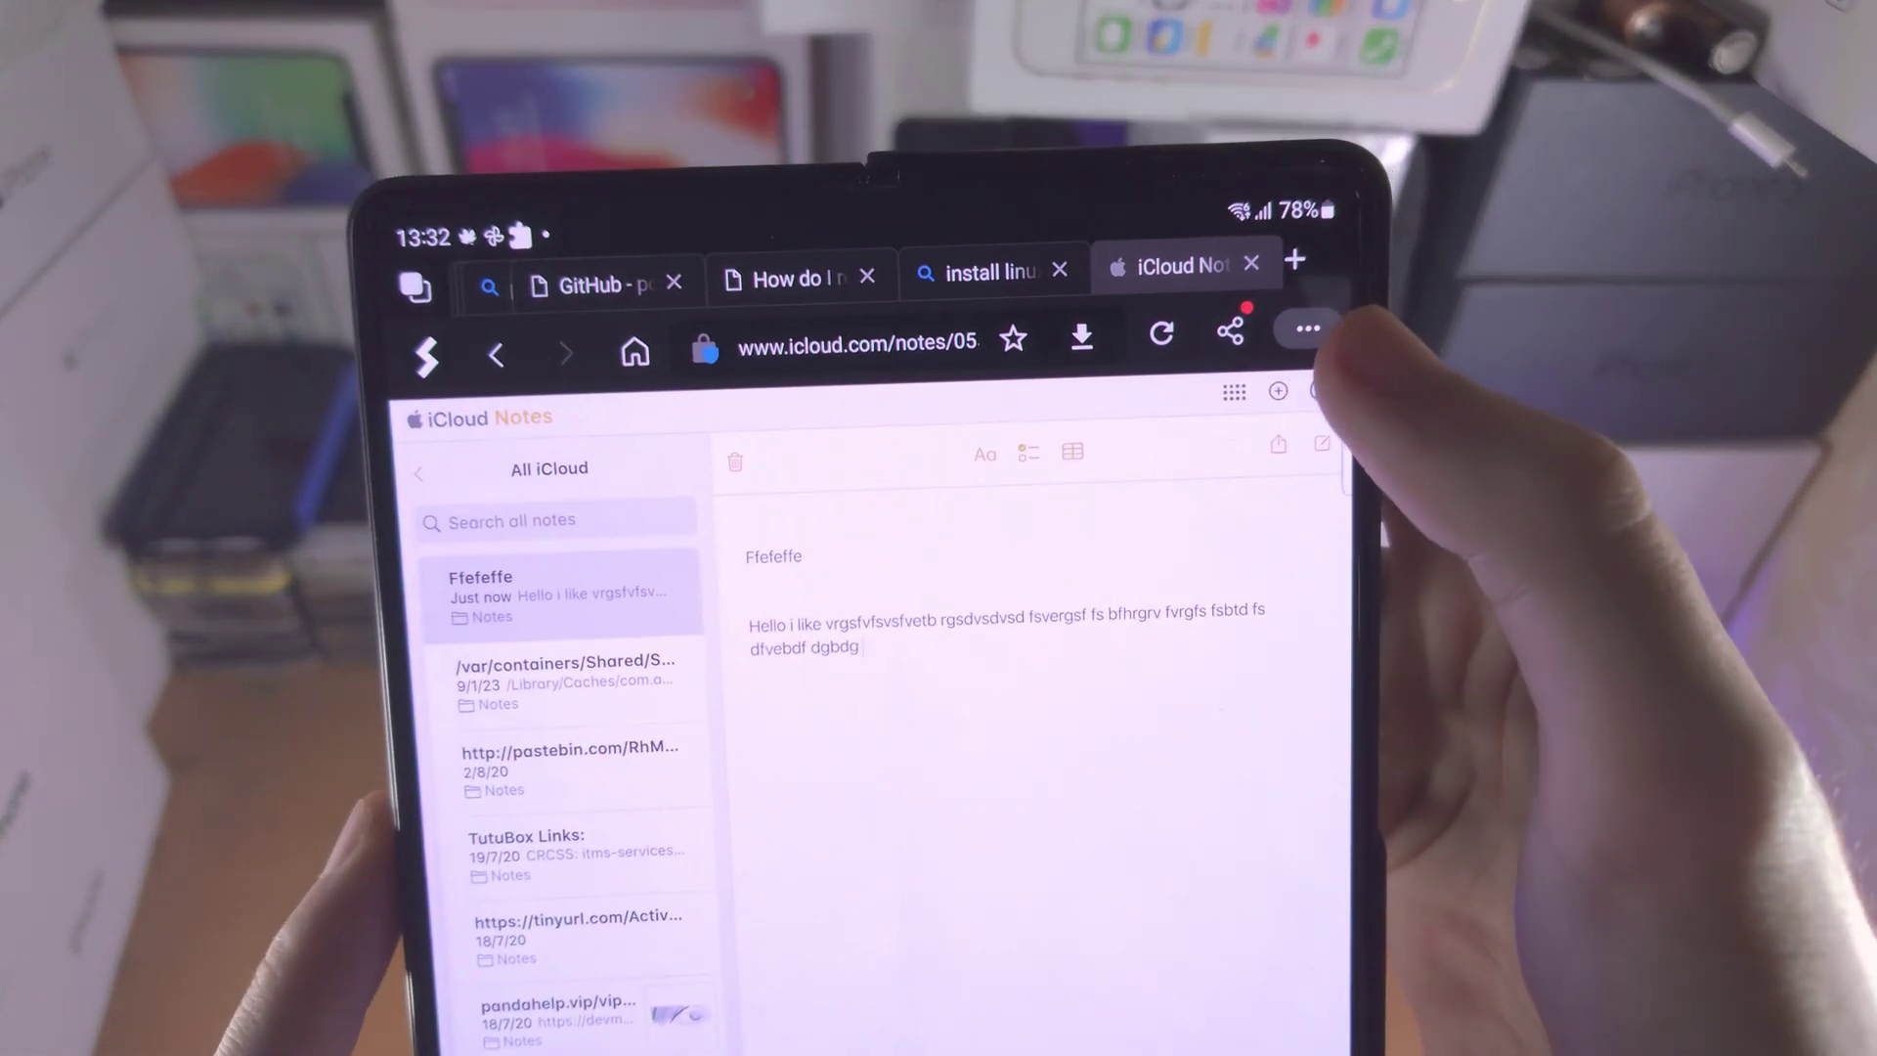
Open Edge's three-dots menu with the Add to phone option over the note
left_click(1306, 328)
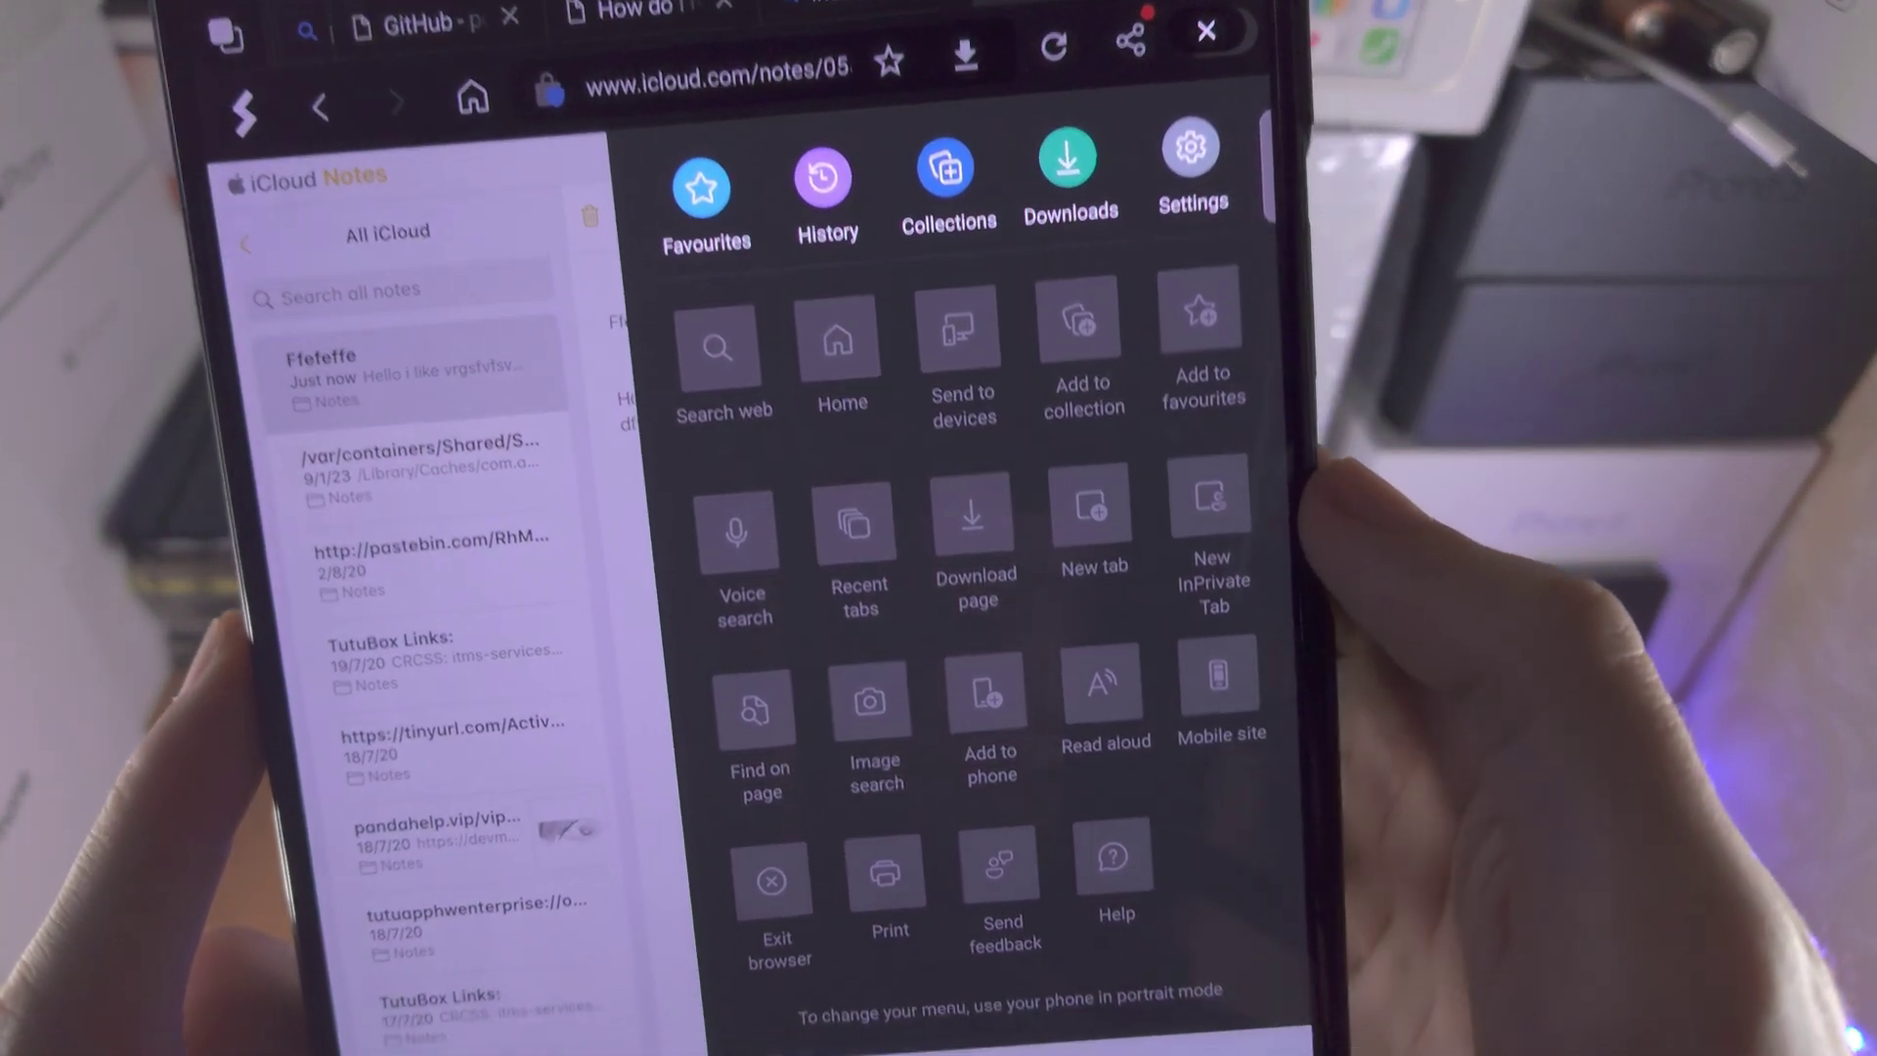